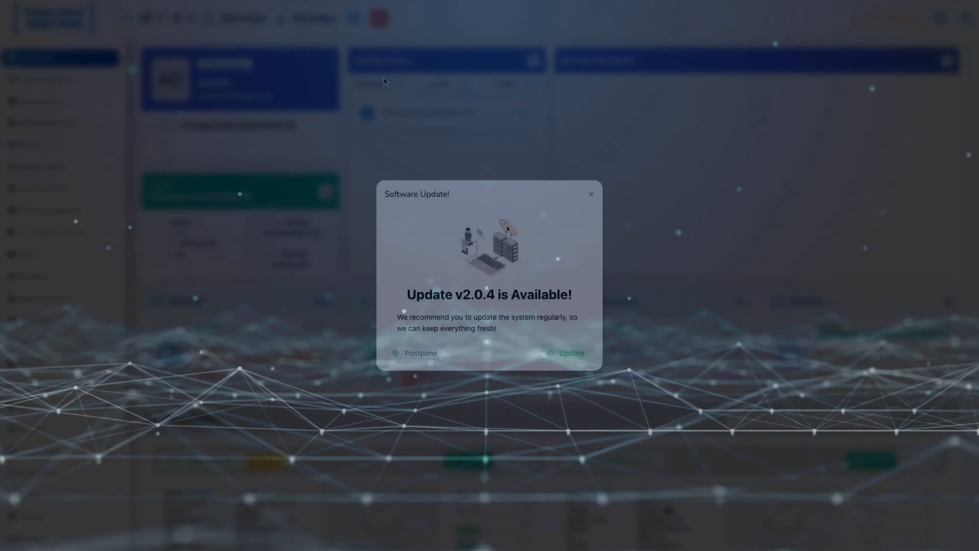
# Confirm the software update to v2.0.4 and land on the admin dashboard.
pyautogui.click(570, 353)
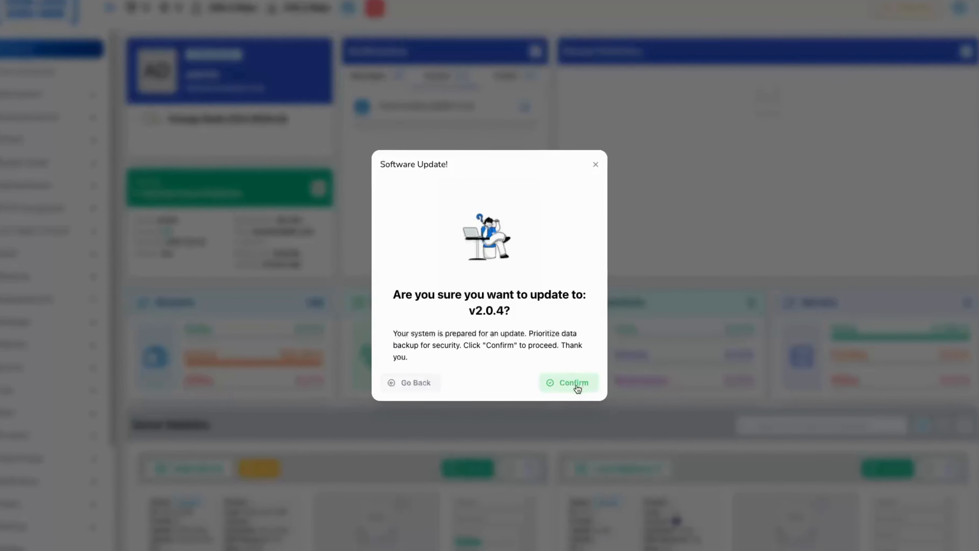
pyautogui.click(569, 382)
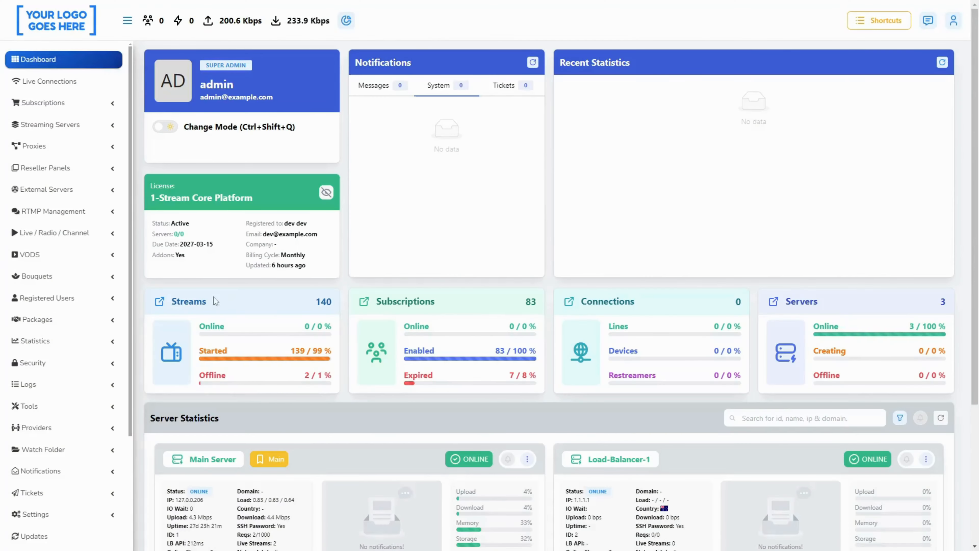
# Review the Manage Groups list under Registered Users and edit the RESELLER group.
pyautogui.click(47, 298)
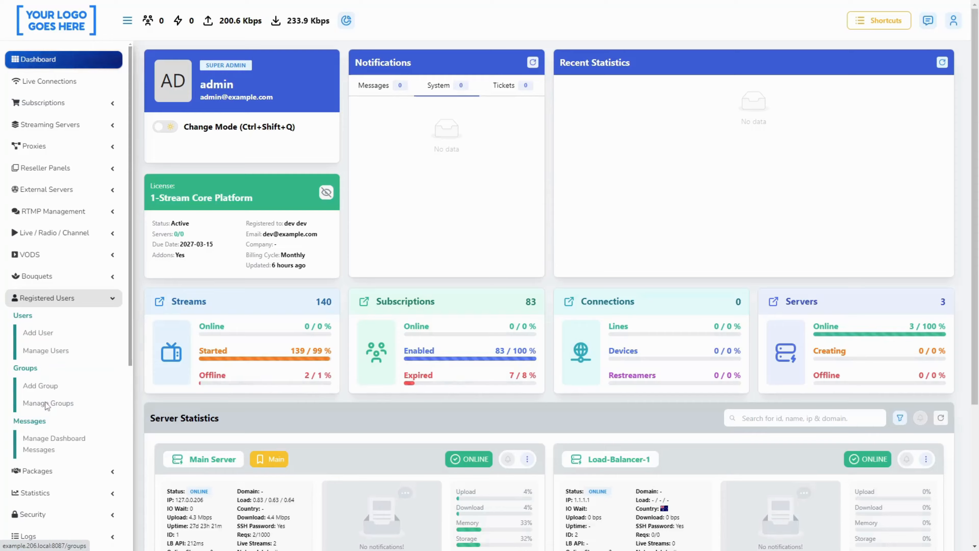
pyautogui.click(48, 403)
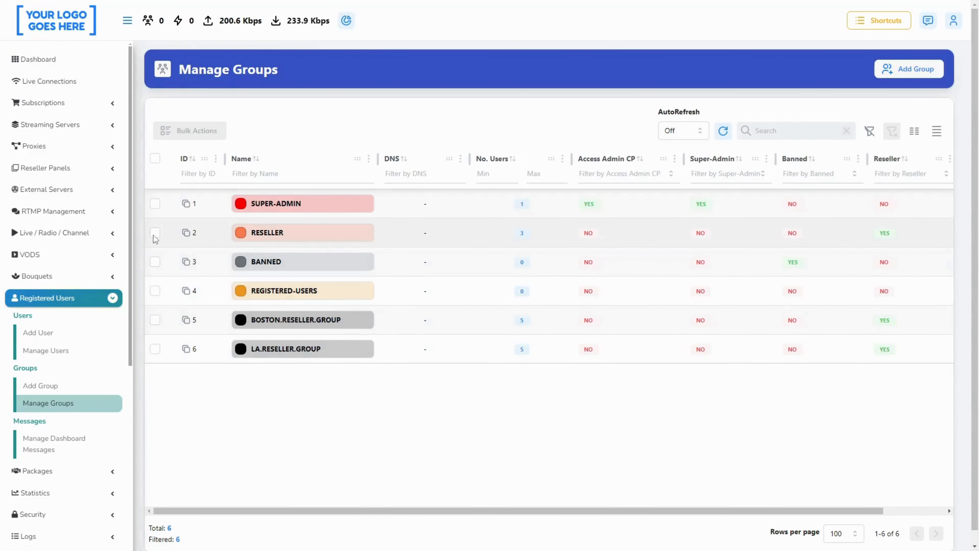
pyautogui.hscroll(3)
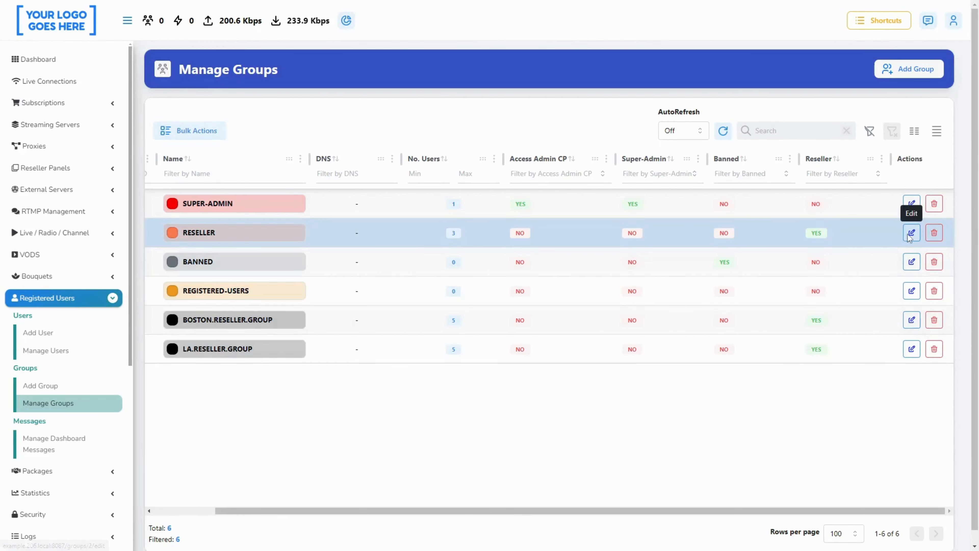
pyautogui.click(911, 233)
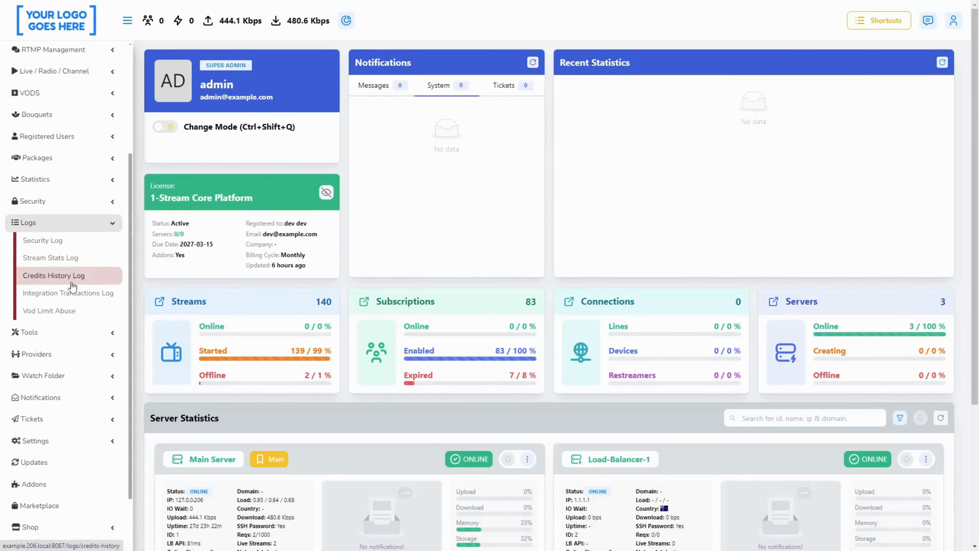
pyautogui.moveTo(72, 287)
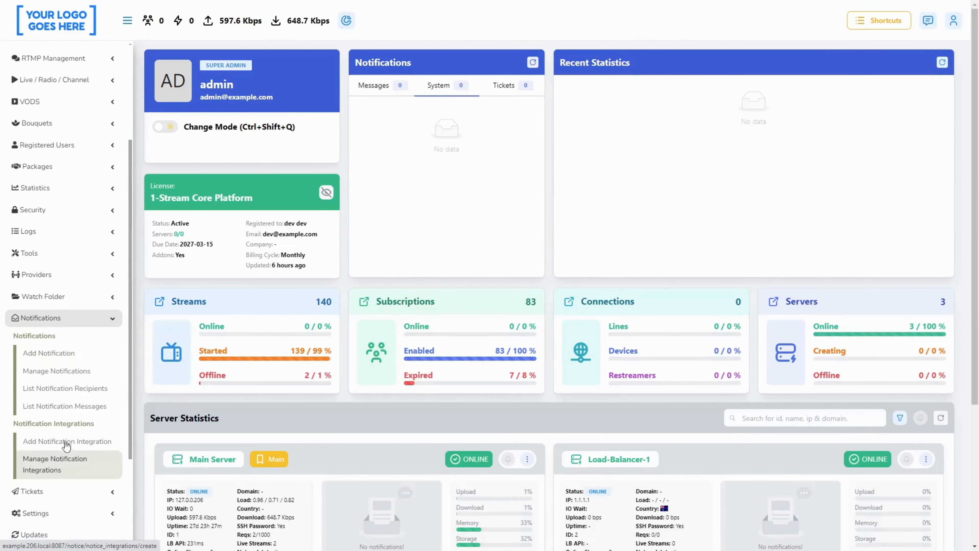
# Start a new notification named '1-stream' in the Add Notification form.
pyautogui.click(49, 353)
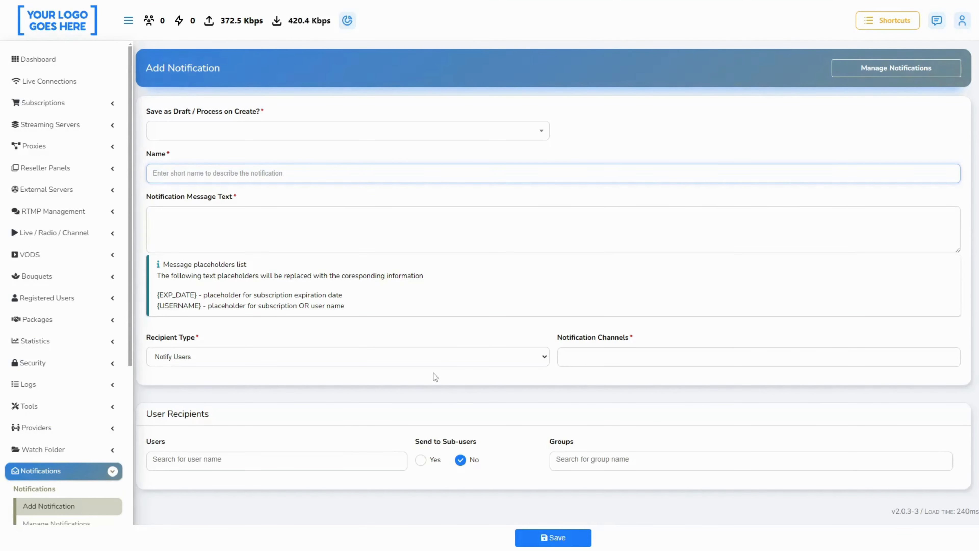
pyautogui.write('1-stream')
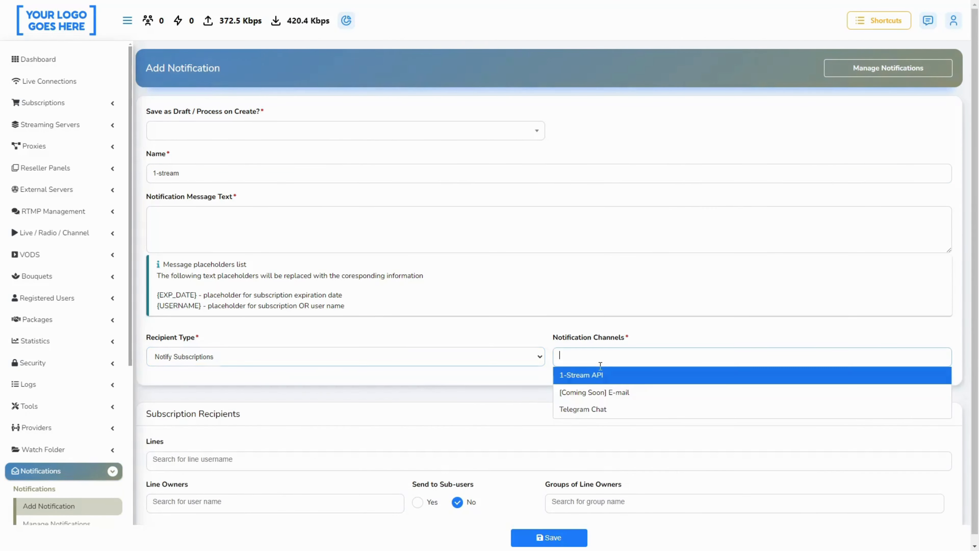
pyautogui.moveTo(604, 409)
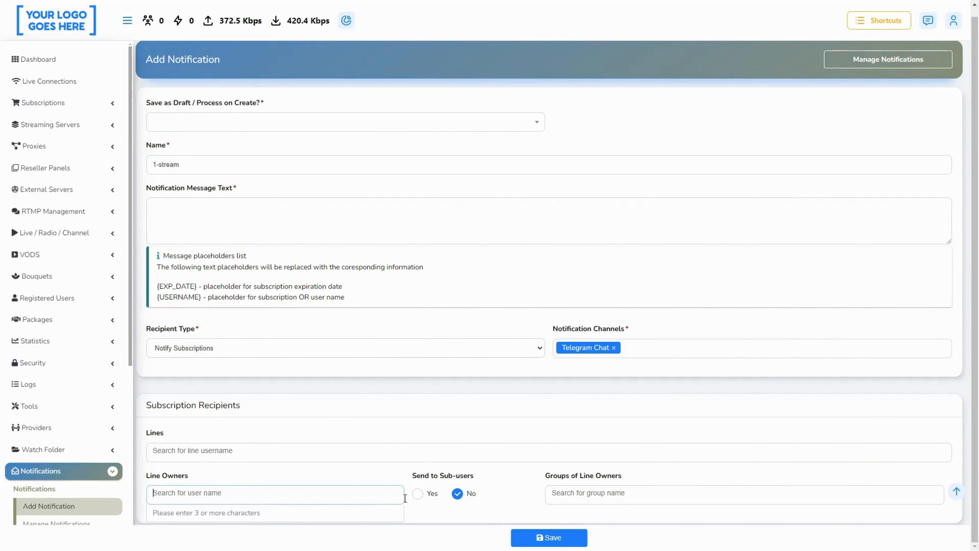
# Review the FFMPEG leak-detect threshold settings after choosing the Telegram Chat channel.
pyautogui.click(34, 514)
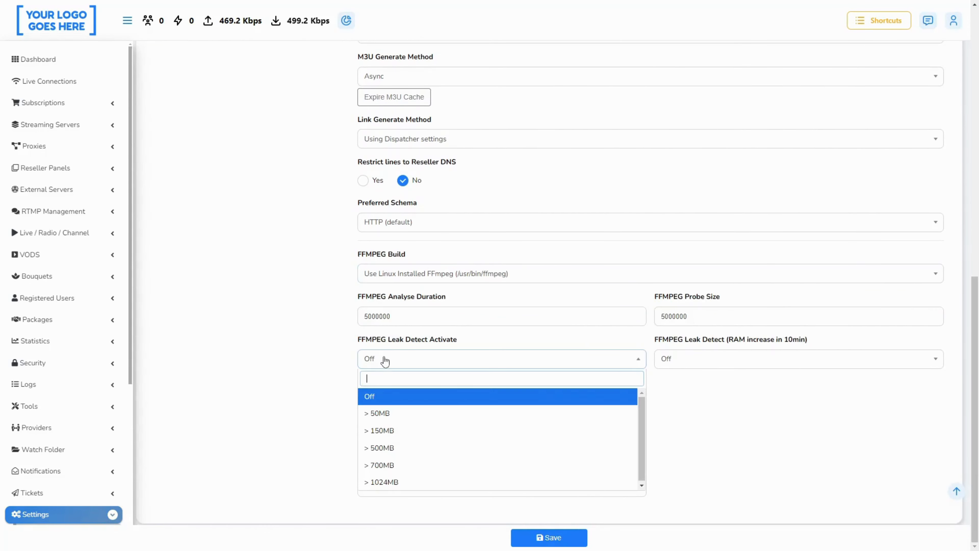
pyautogui.moveTo(461, 413)
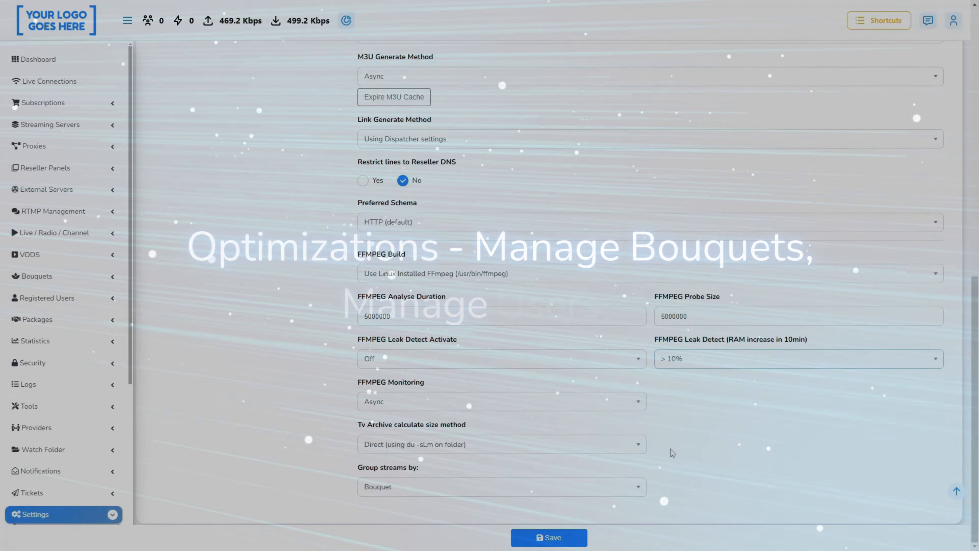
# Review the Manage Users table, then the Manage Bouquets list of seven bouquets.
pyautogui.click(37, 58)
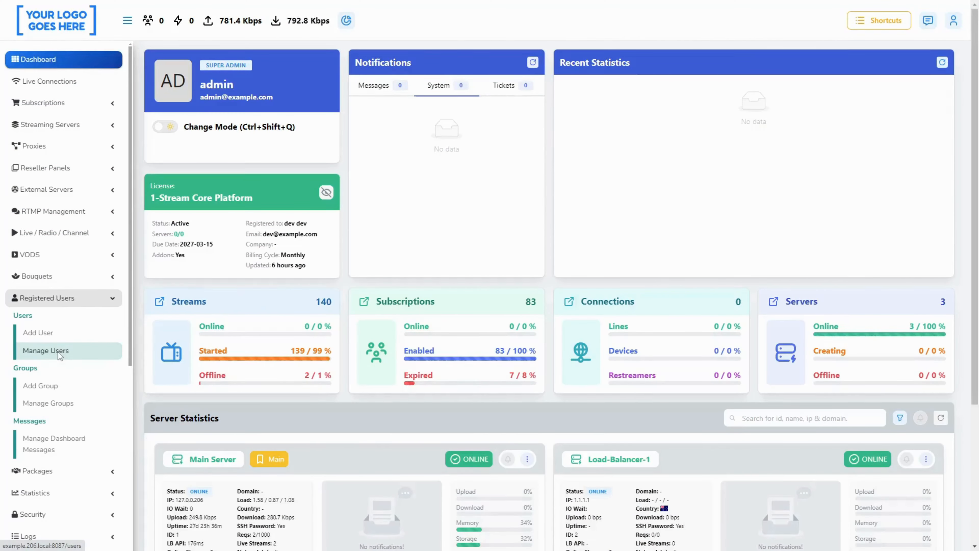
pyautogui.click(44, 350)
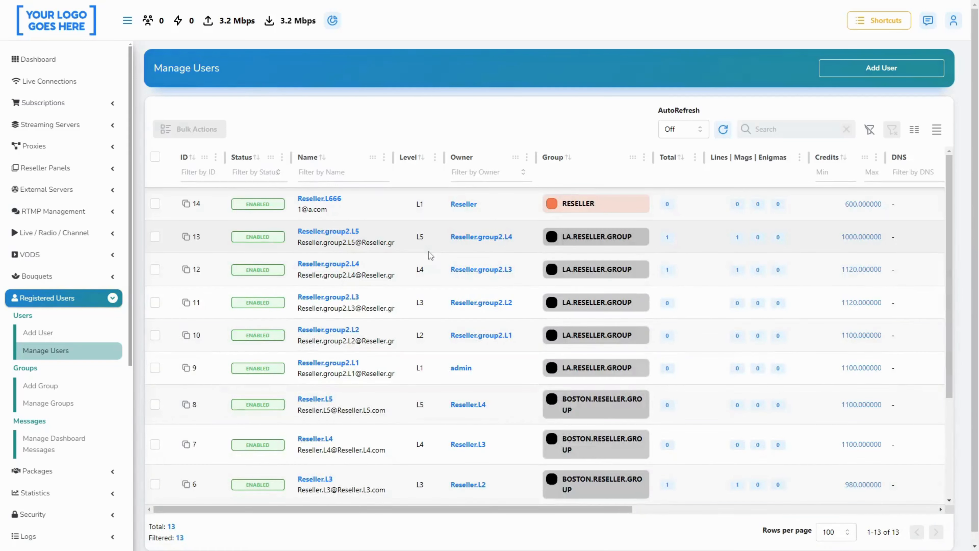
pyautogui.scroll(-3)
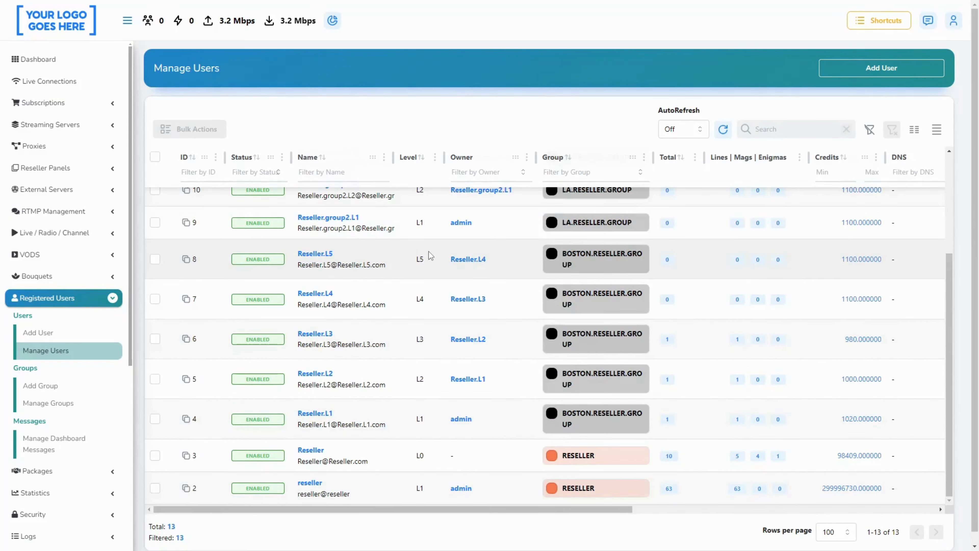
pyautogui.click(36, 59)
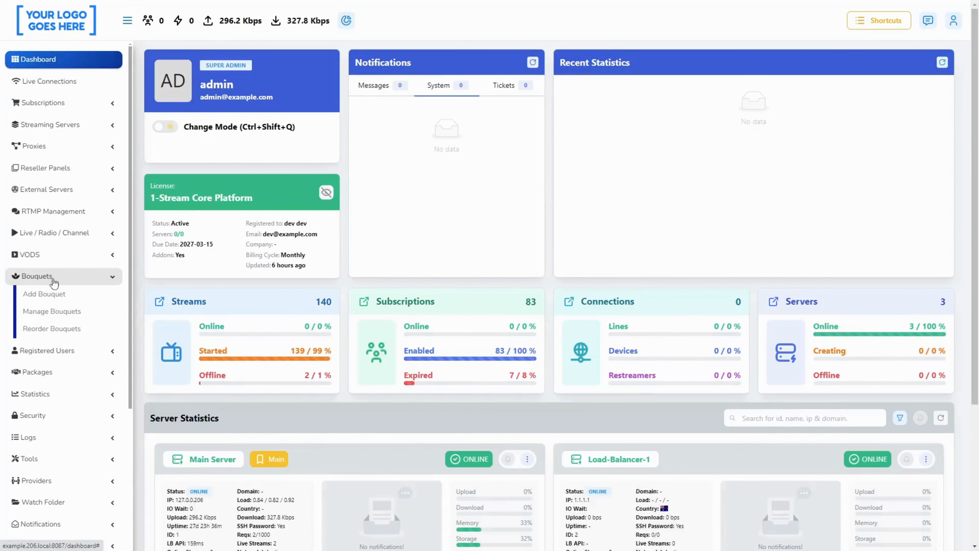
pyautogui.click(52, 311)
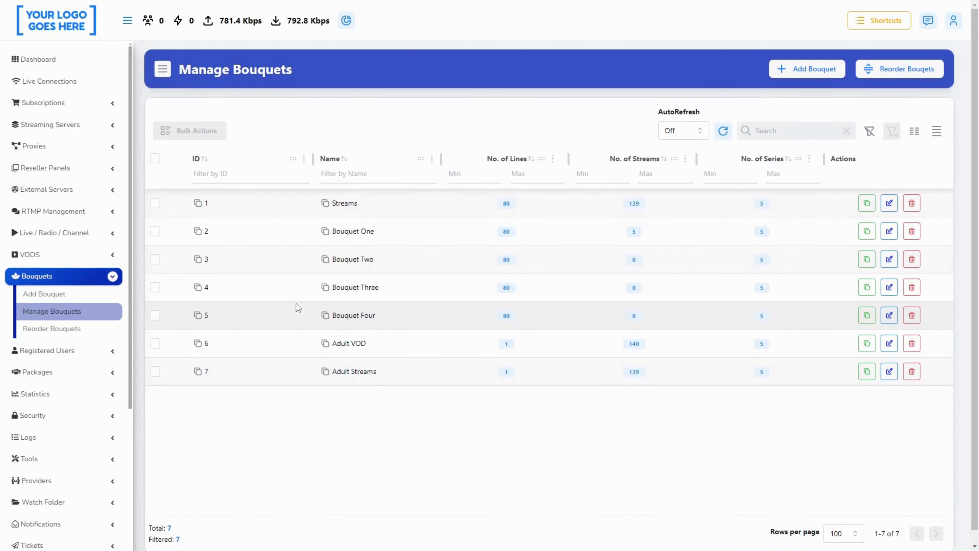
# In Add Watch Folder, enable TMDB Search and set TMDB Matching Percents to 50%.
pyautogui.click(39, 502)
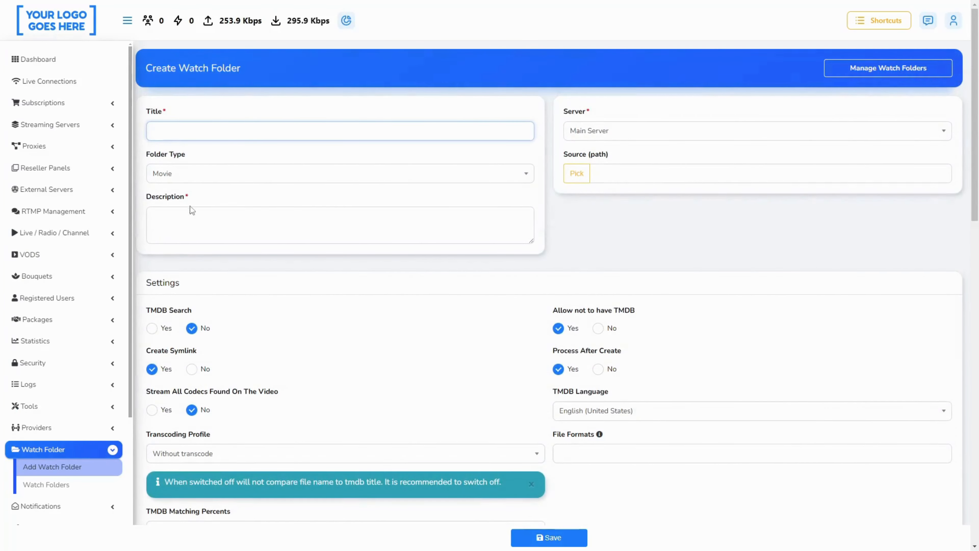
pyautogui.scroll(-3)
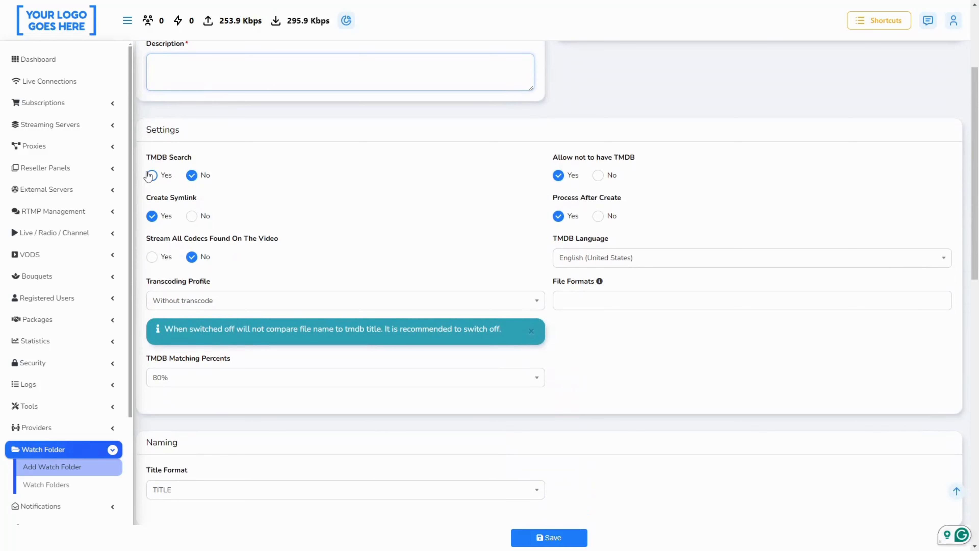
pyautogui.click(151, 175)
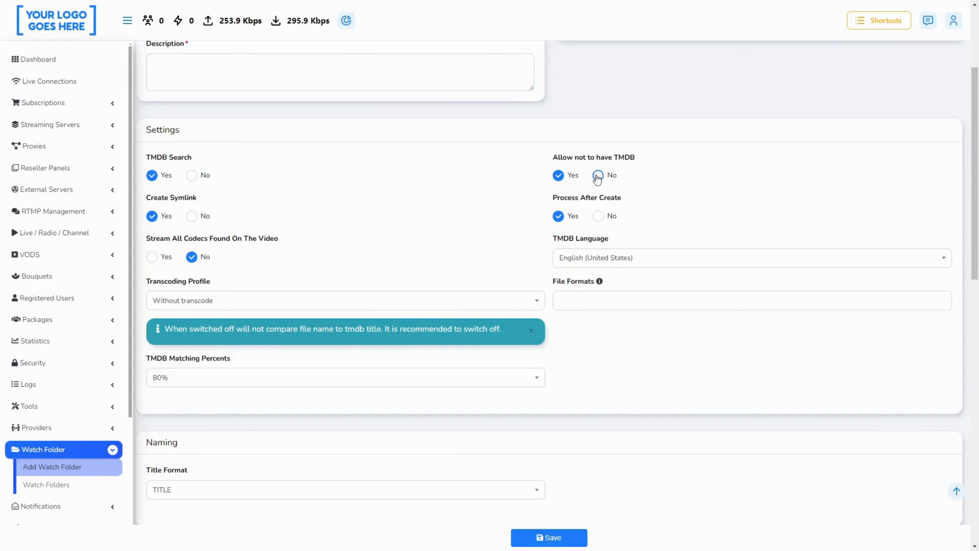
pyautogui.click(344, 378)
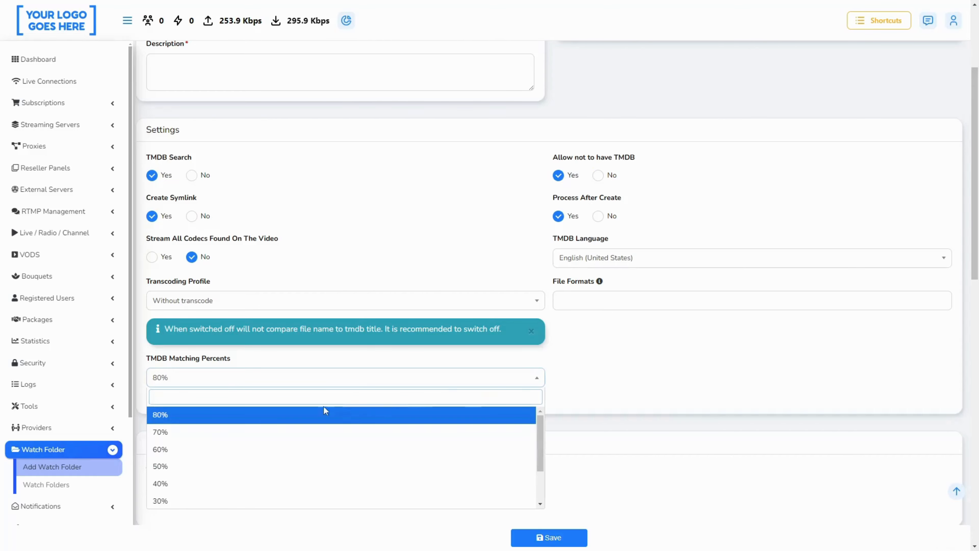
pyautogui.click(160, 432)
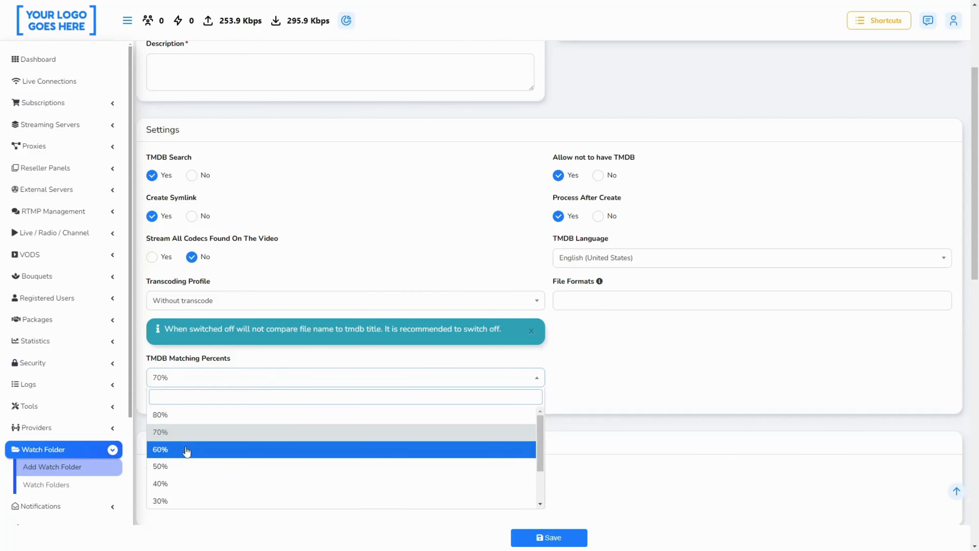
pyautogui.click(159, 465)
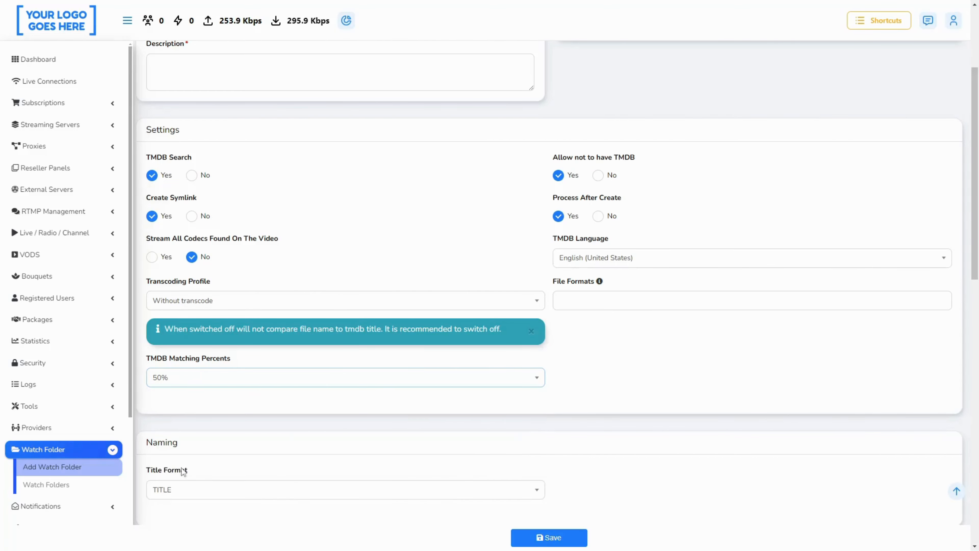
pyautogui.click(37, 59)
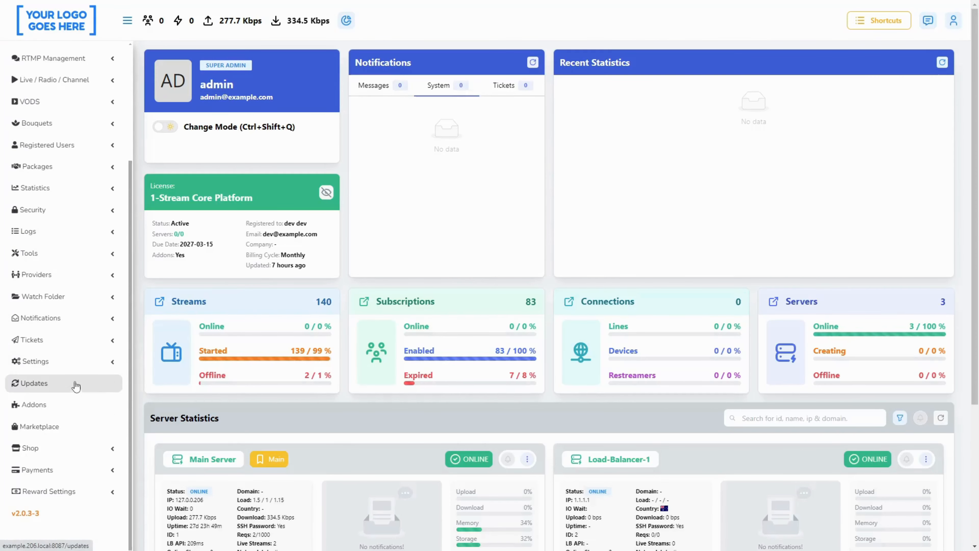
# Return from the watch folder form to the dashboard via the Updates sidebar entry.
pyautogui.click(28, 253)
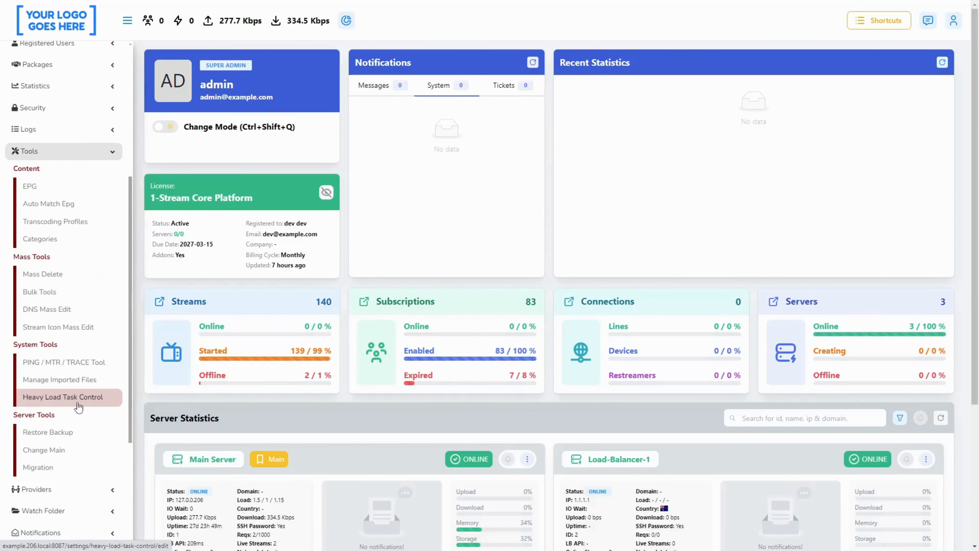
pyautogui.click(62, 396)
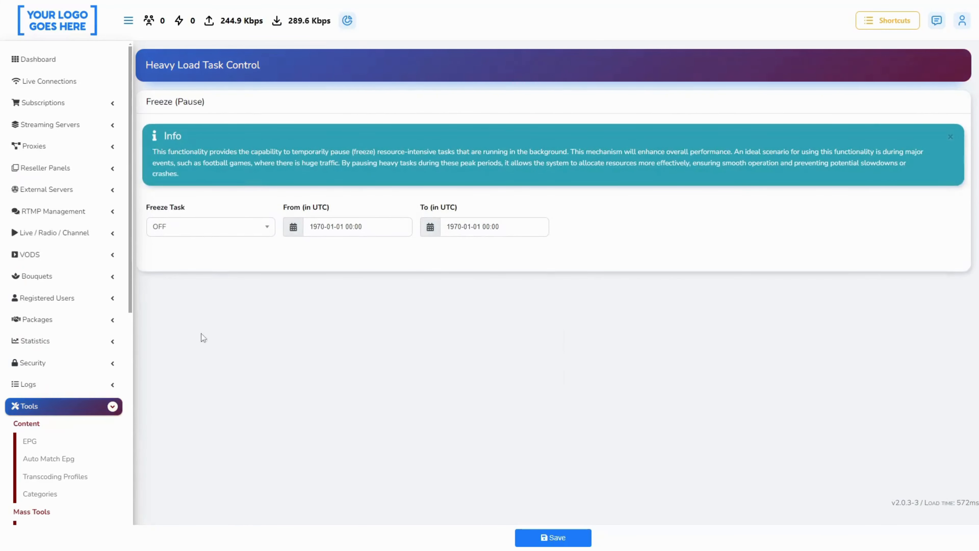
pyautogui.click(210, 226)
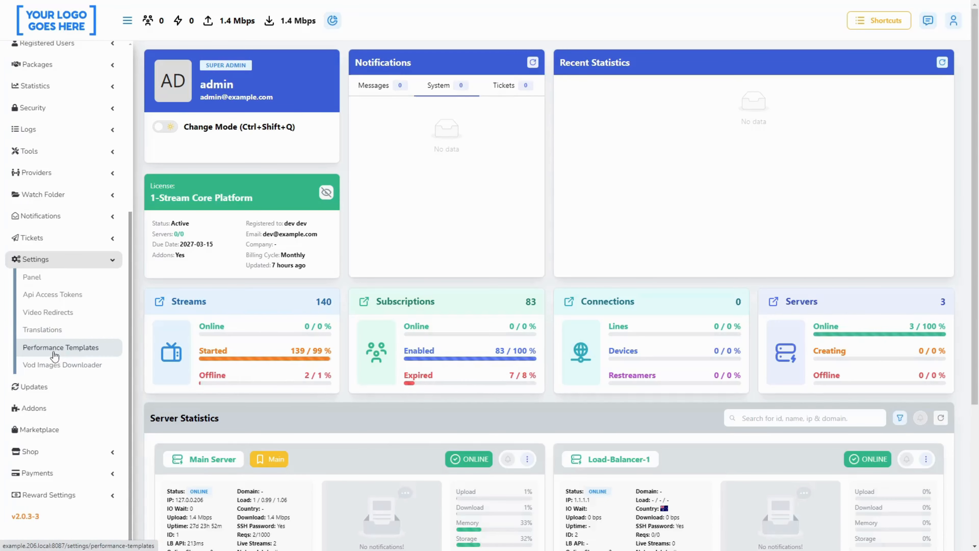
pyautogui.click(60, 347)
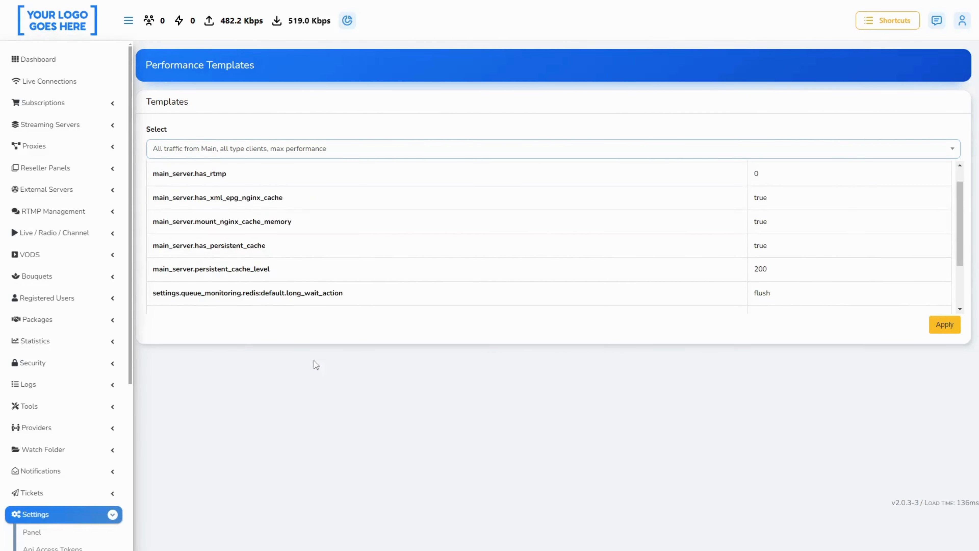
pyautogui.click(37, 58)
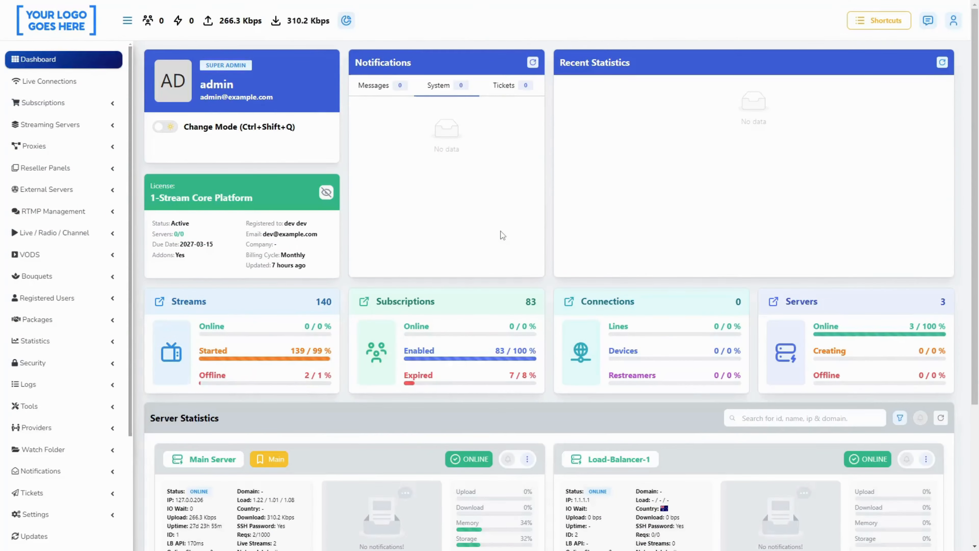
pyautogui.scroll(-3)
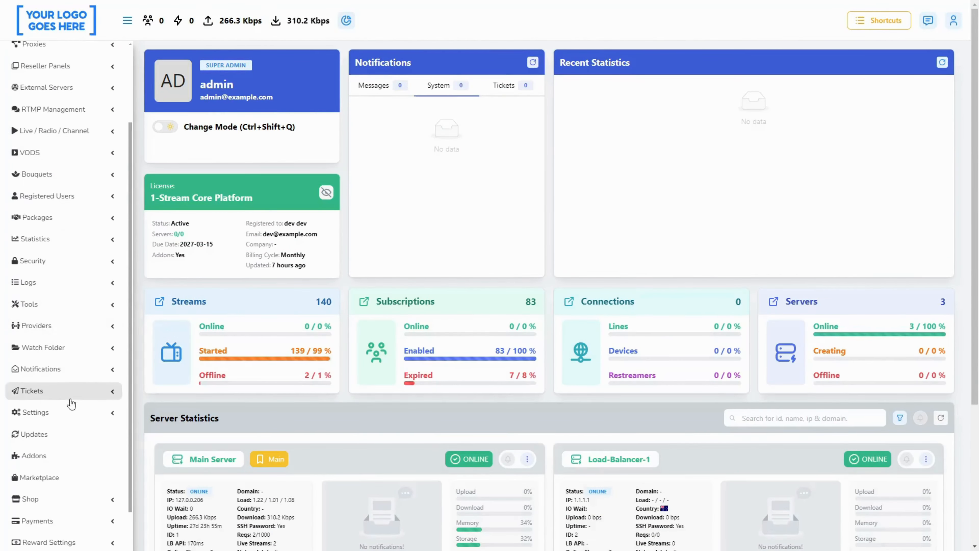
pyautogui.click(34, 412)
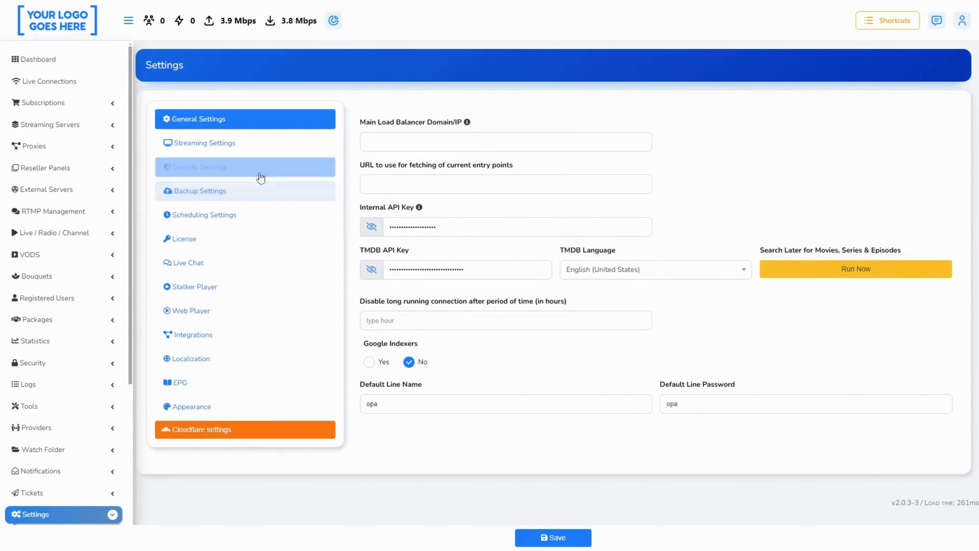
pyautogui.click(203, 142)
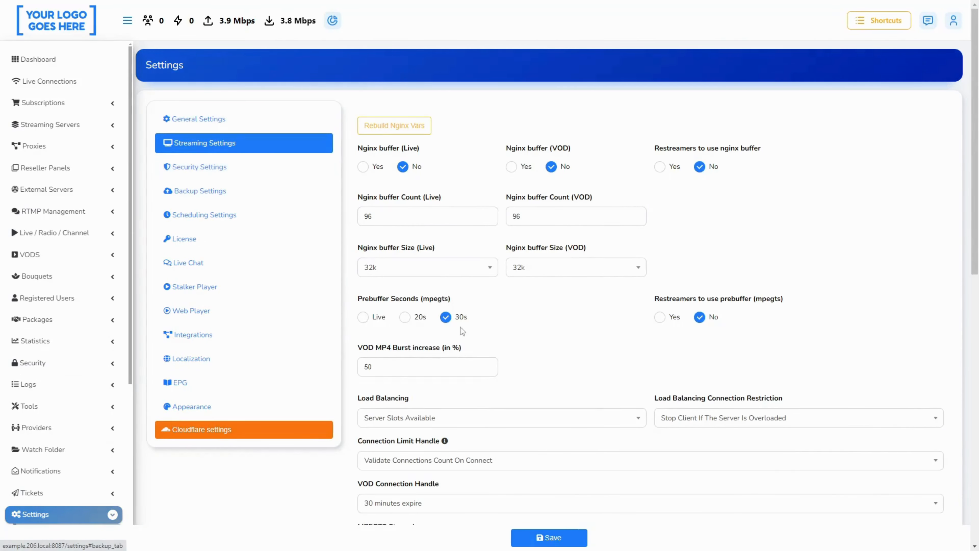
pyautogui.scroll(-3)
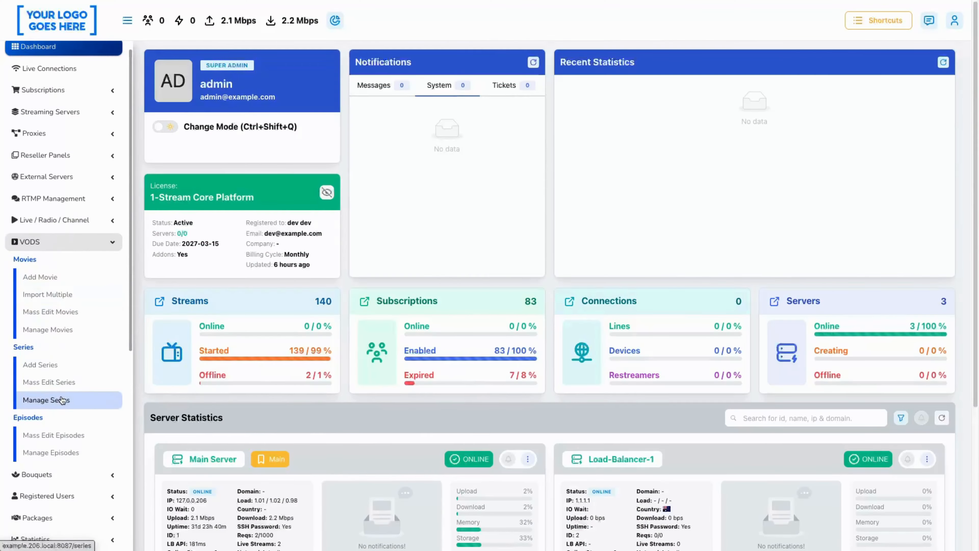
pyautogui.click(46, 400)
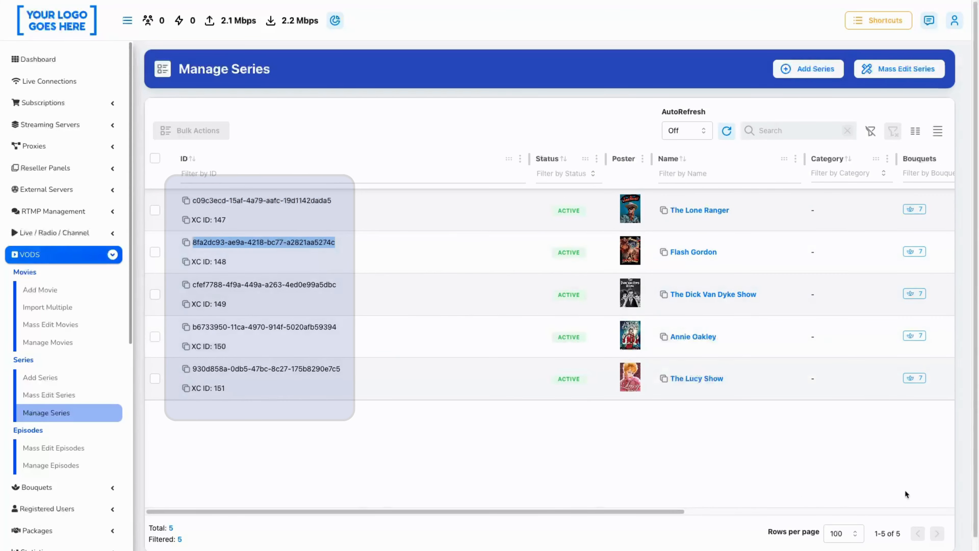
pyautogui.click(37, 59)
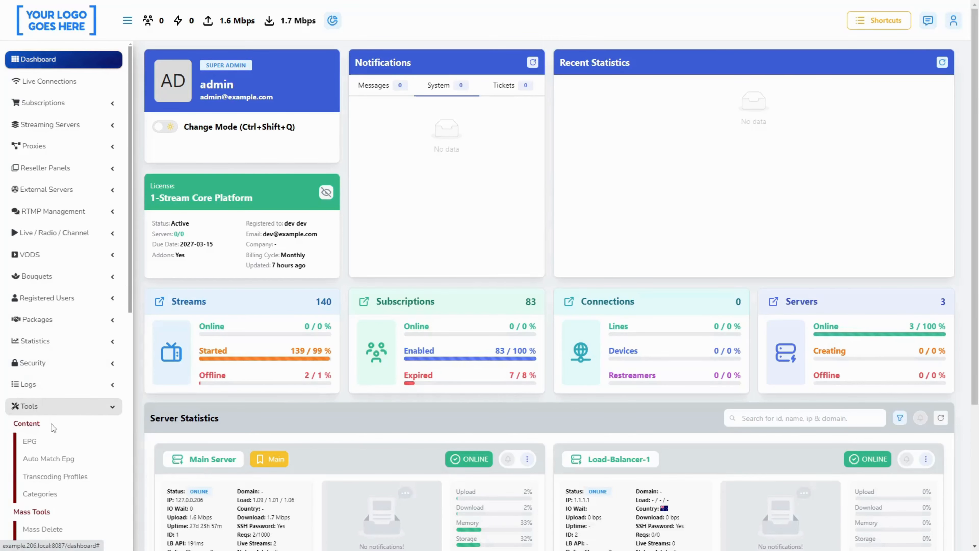
# Launch the Auto Match Epg tool from Tools before viewing the reseller dashboard cards.
pyautogui.scroll(-3)
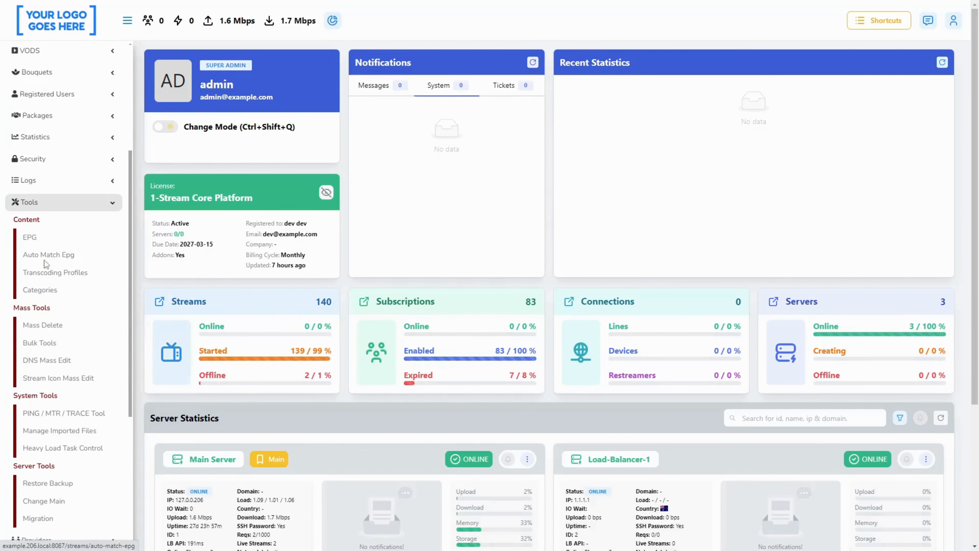
pyautogui.click(49, 254)
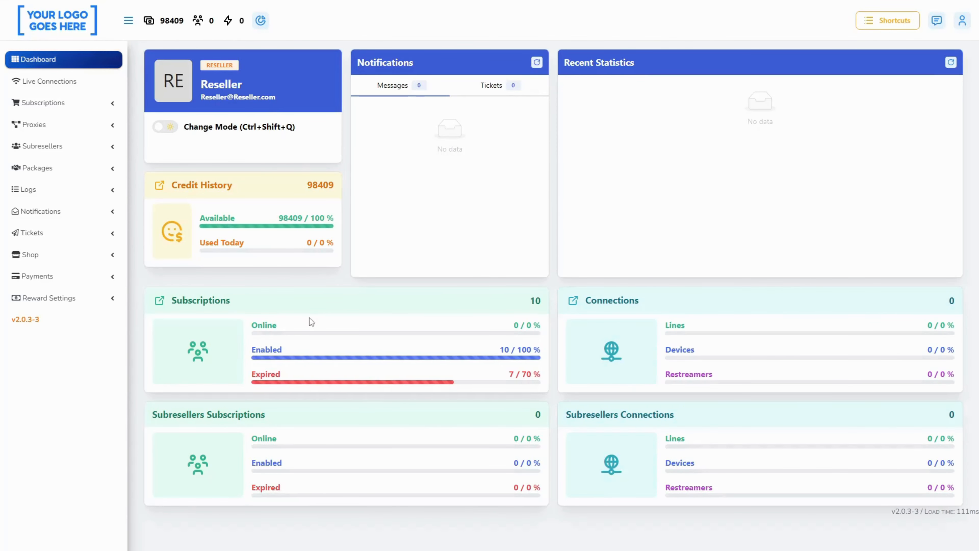
pyautogui.moveTo(281, 460)
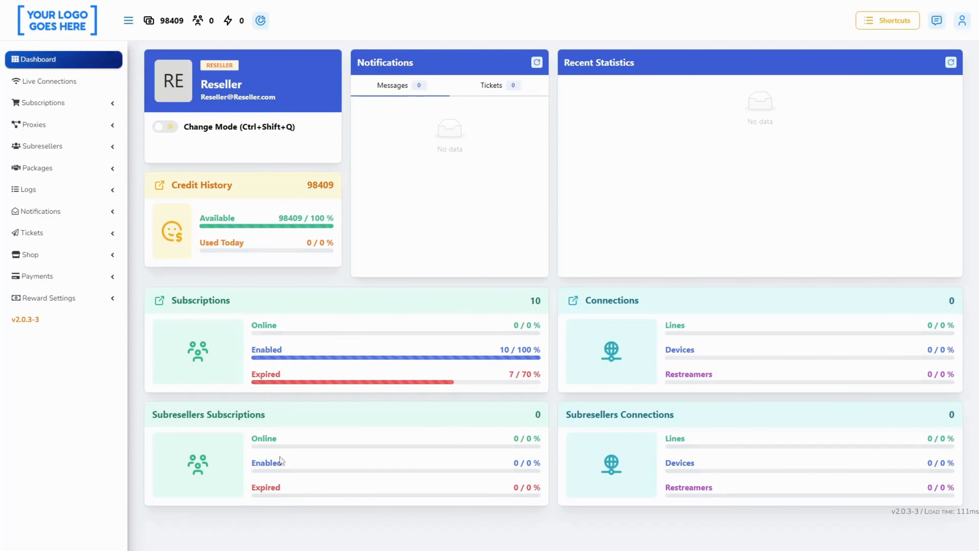
# Review the Updates changelog listing v2.0.3, then Manage Translations for English.
pyautogui.click(164, 127)
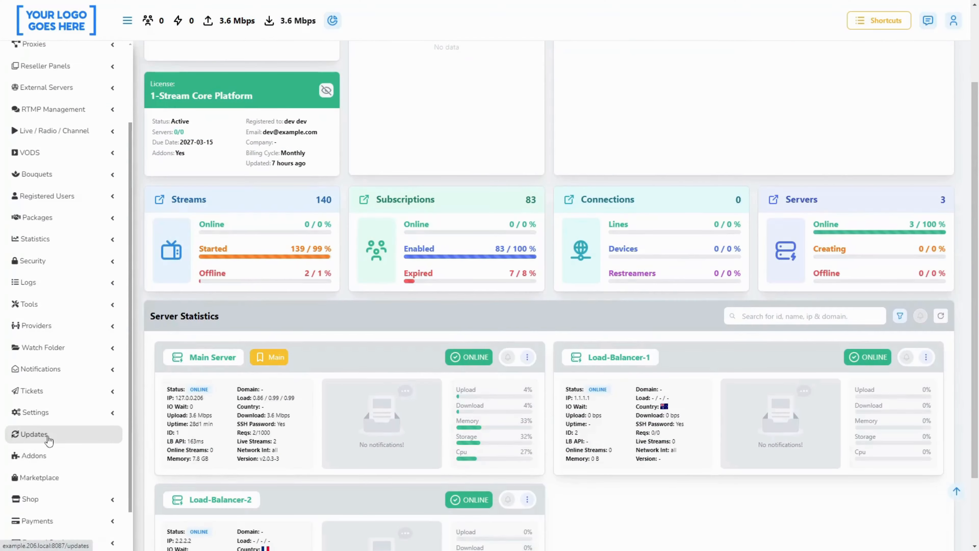
pyautogui.click(33, 434)
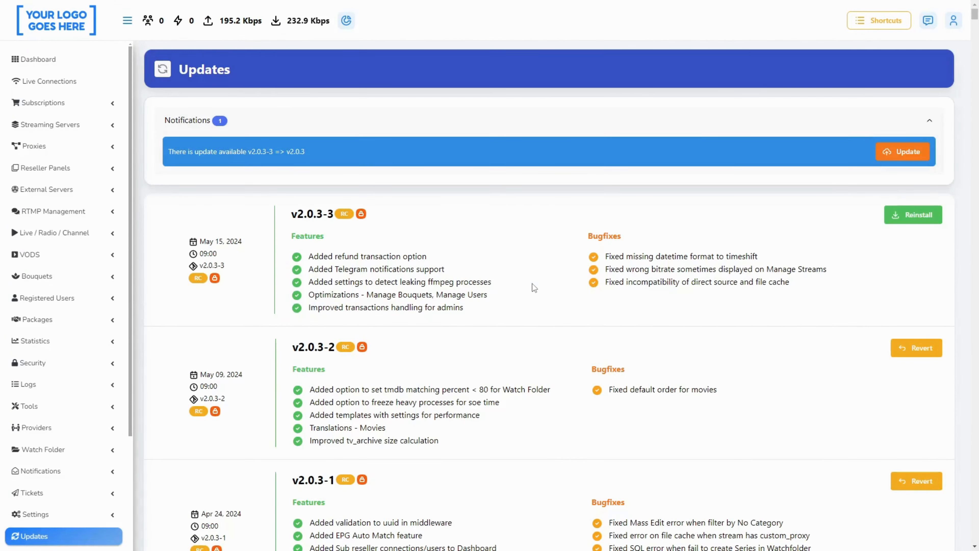
pyautogui.scroll(-3)
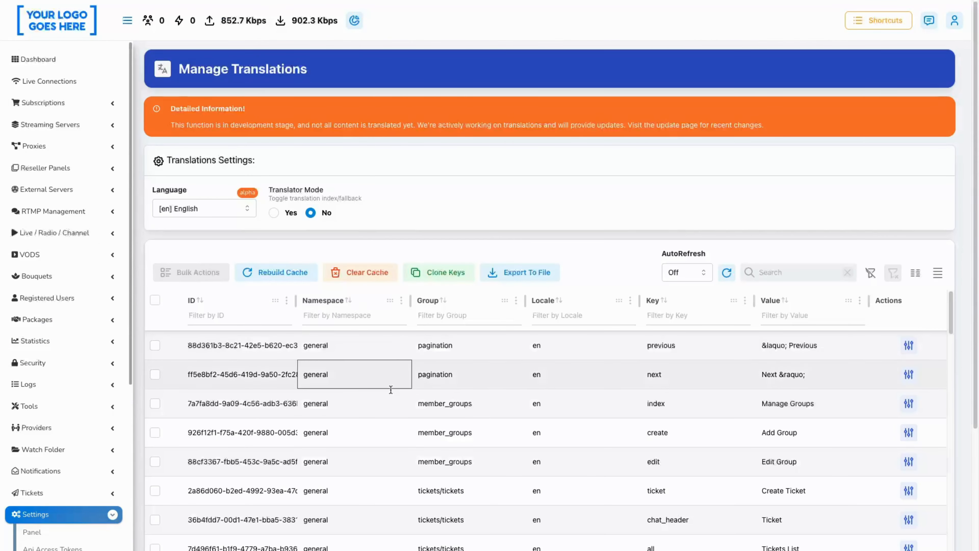
# Filter the translations list by searching 'boud' for bouquet entries.
pyautogui.click(798, 272)
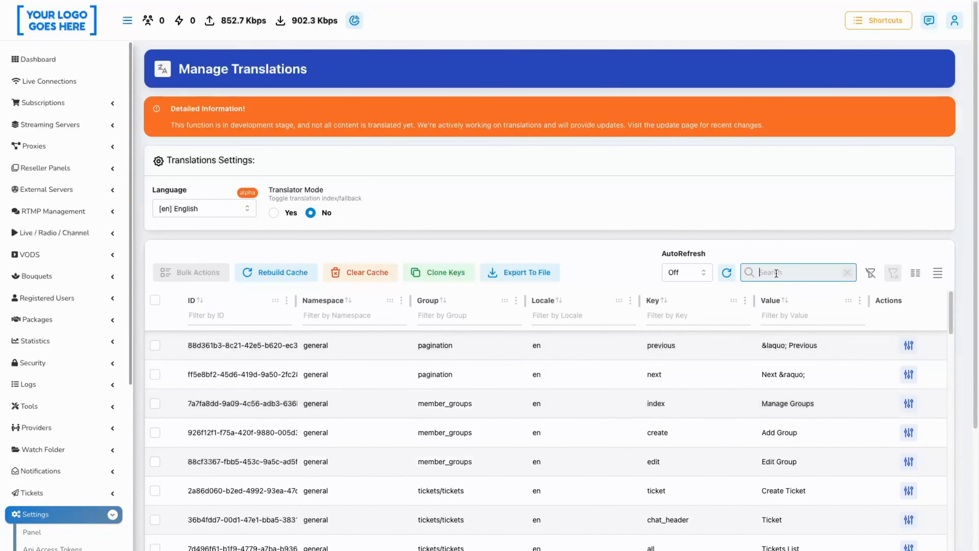
pyautogui.write('b')
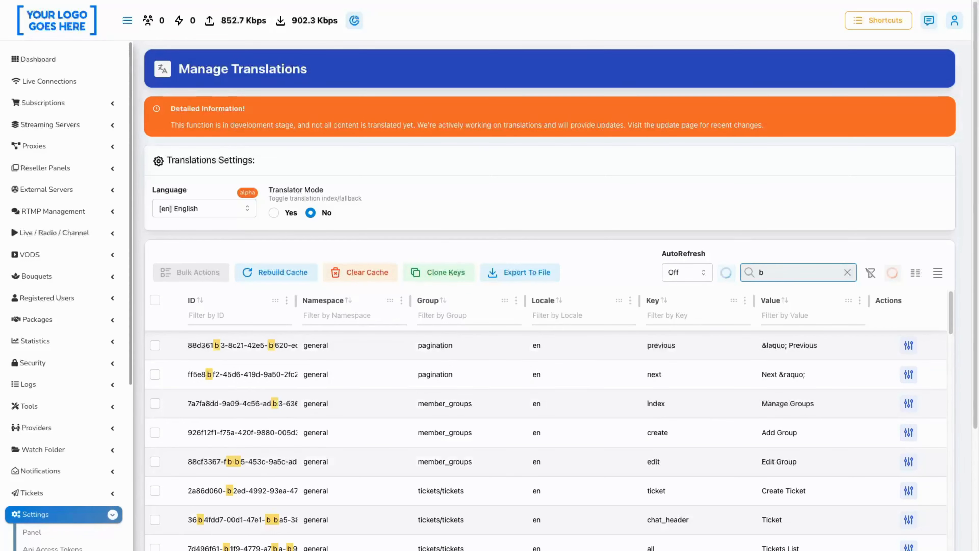
pyautogui.write('ou')
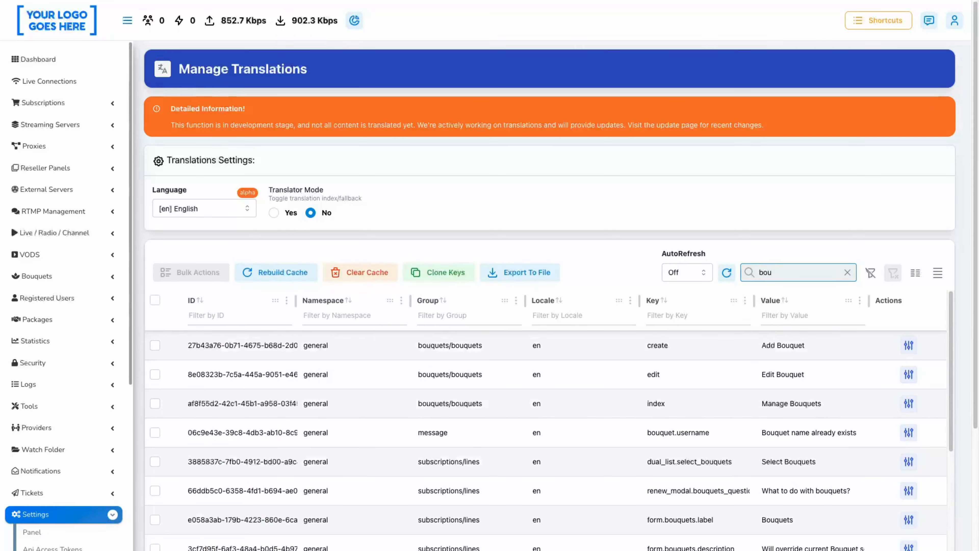
pyautogui.write('d')
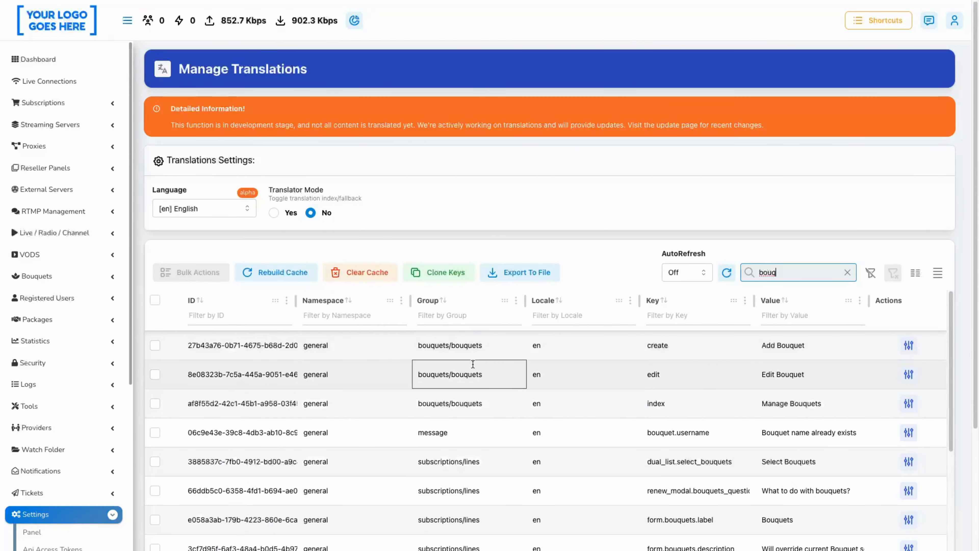
pyautogui.scroll(-3)
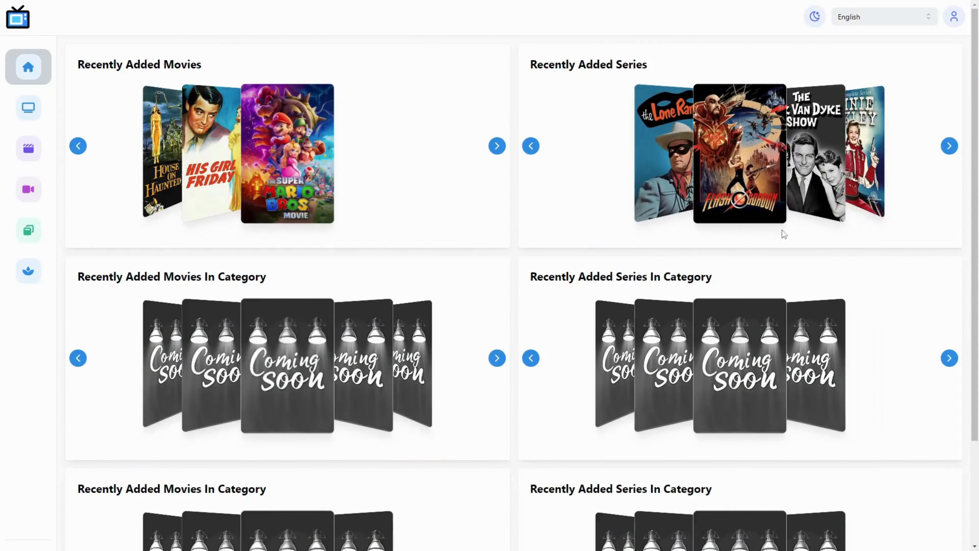
# In the web player, show Flash Gordon series details and copy its reference to clipboard.
pyautogui.click(740, 153)
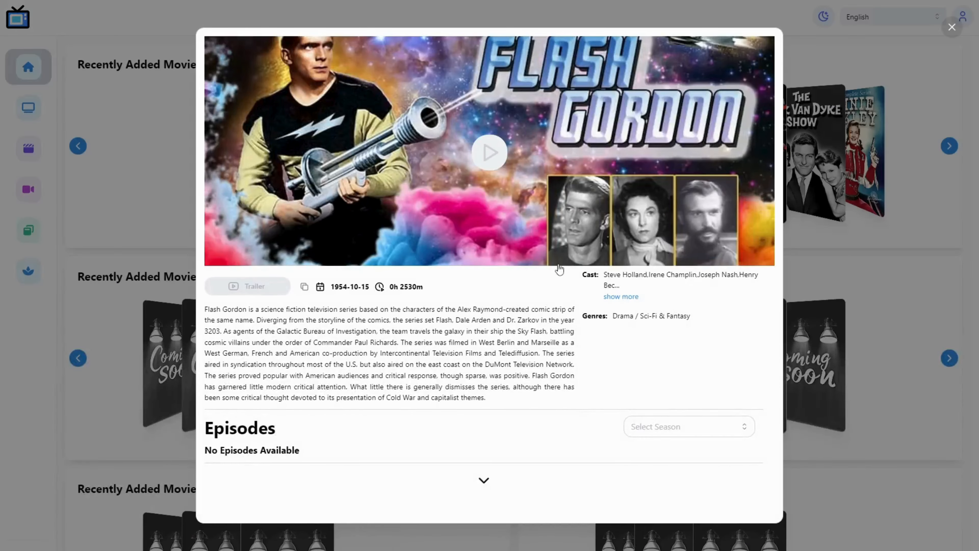
pyautogui.click(304, 287)
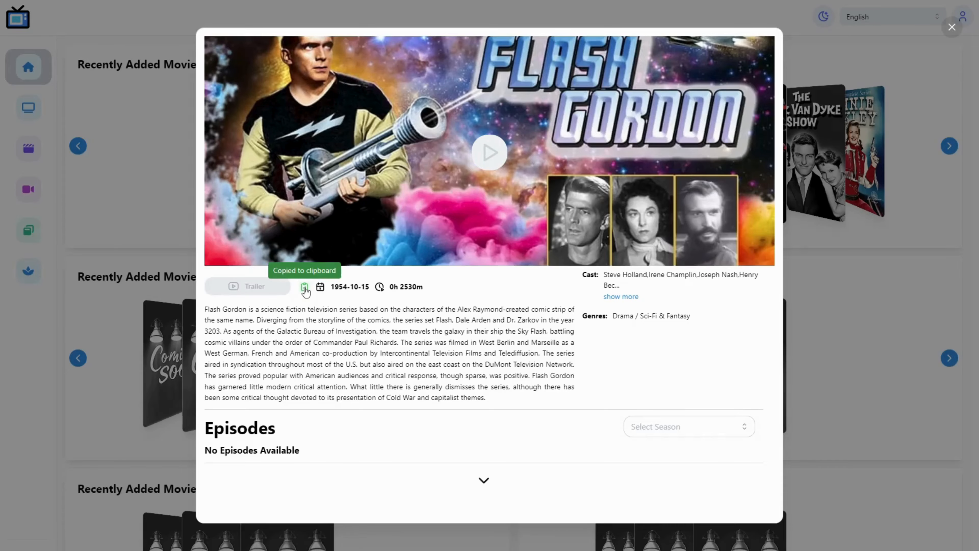